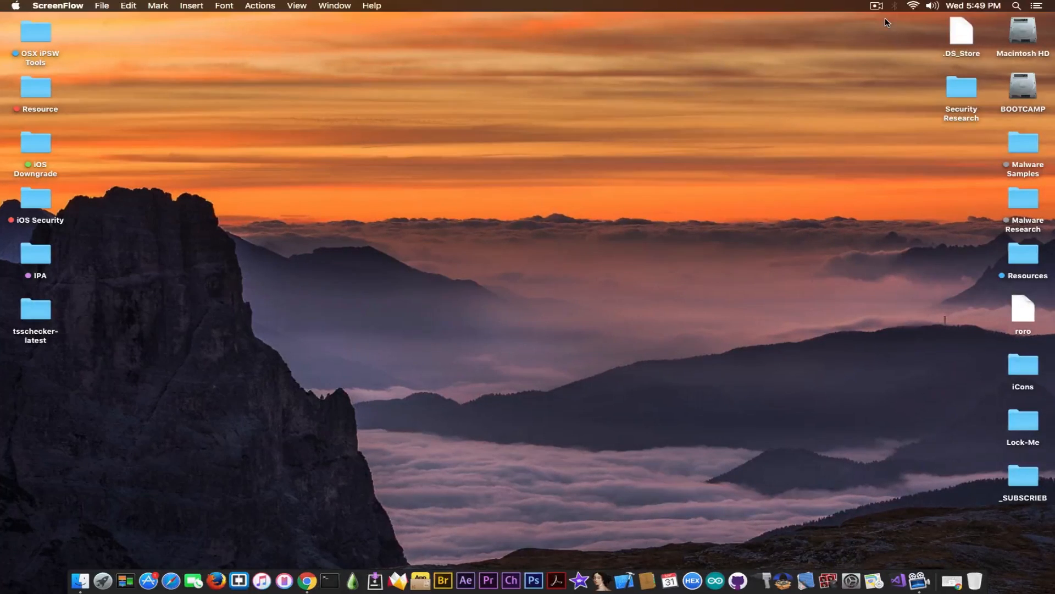
mouse_move(772, 72)
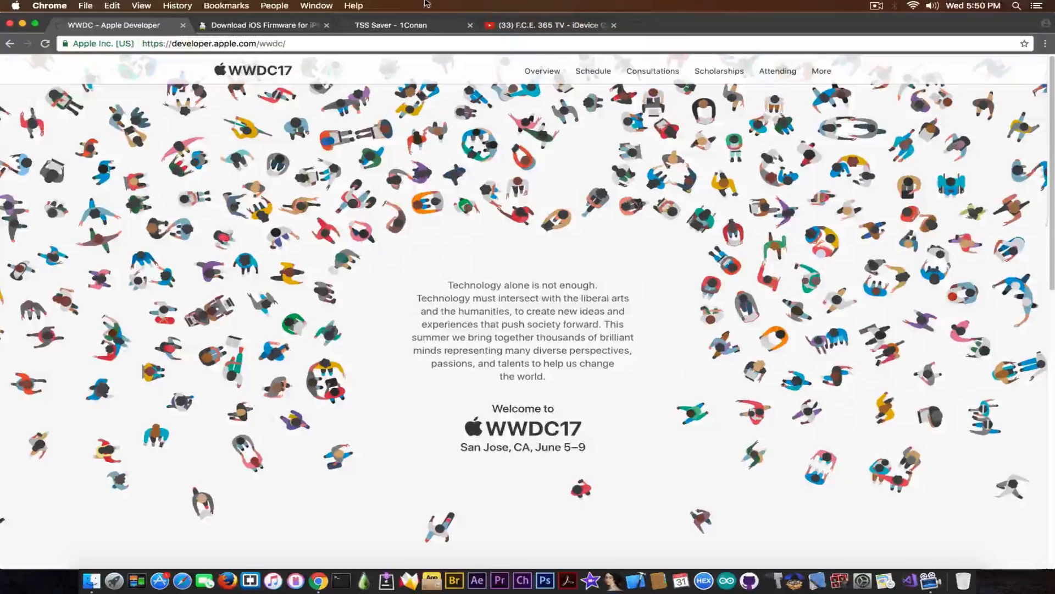
Step: Bring up the iPhone SE firmware download page in Chrome
click(263, 25)
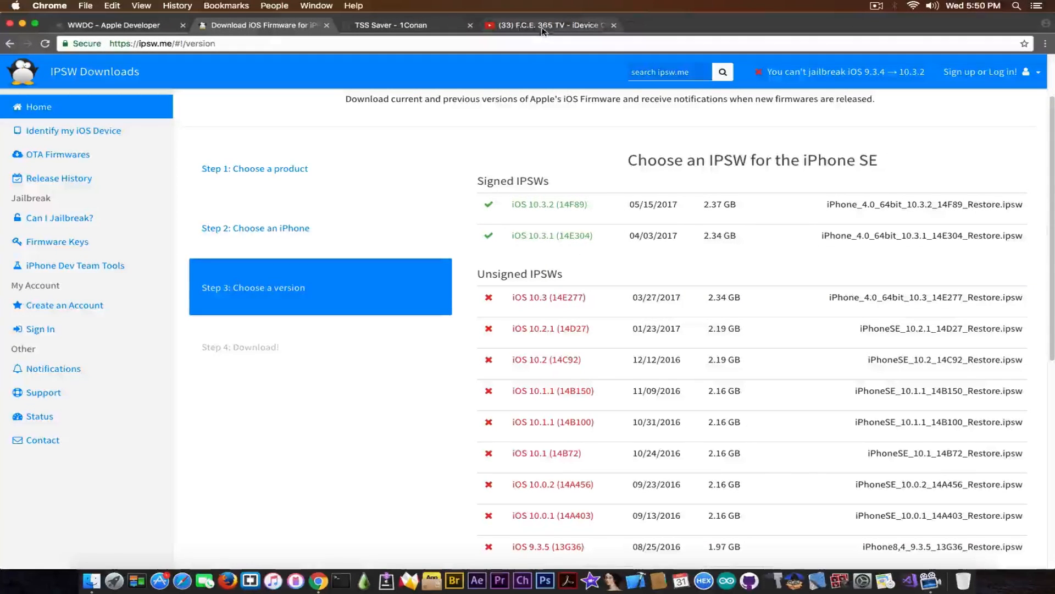
Step: Flip between the F.C.E. 365 TV channel and the signed iOS 10.3.2/10.3.1 firmware list
click(545, 26)
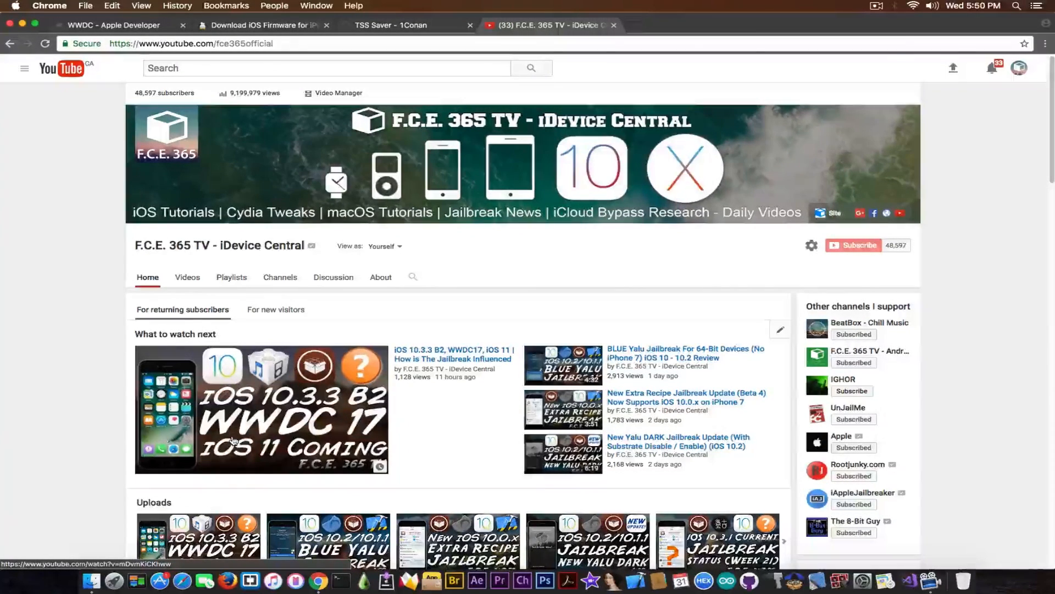
click(263, 26)
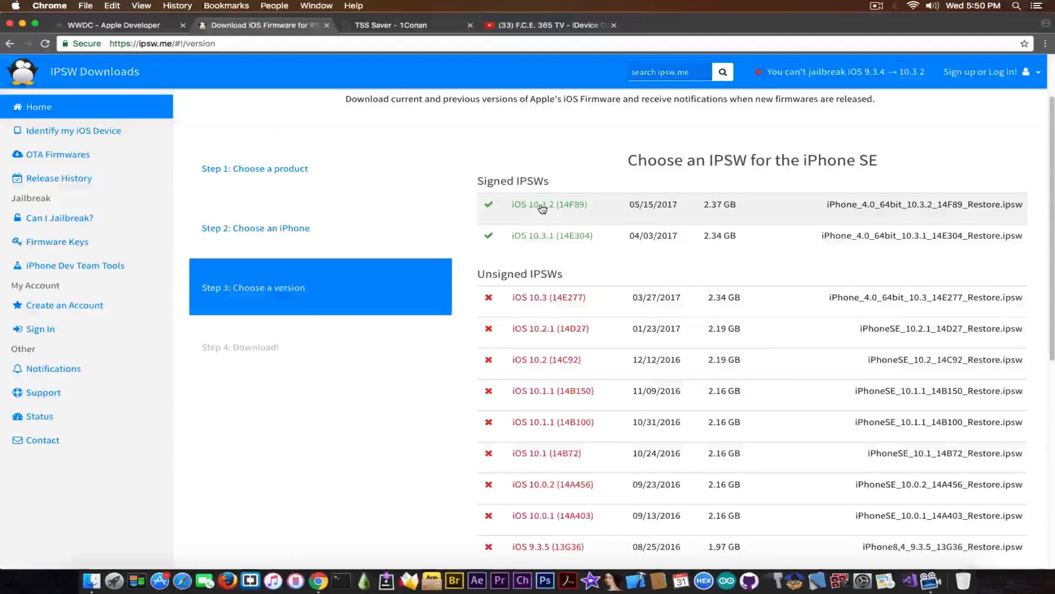
mouse_move(554, 152)
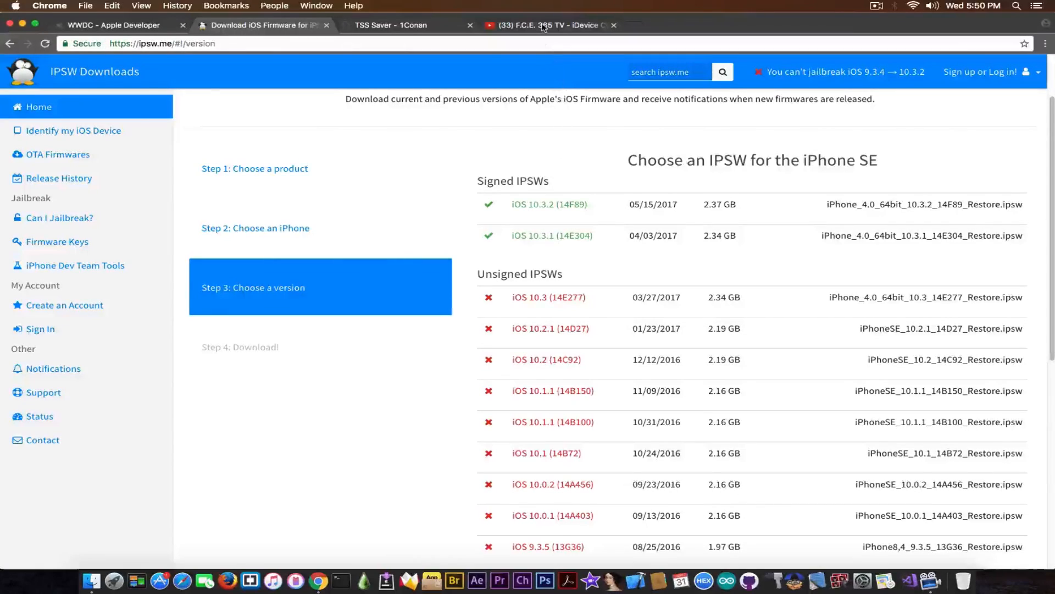
click(541, 25)
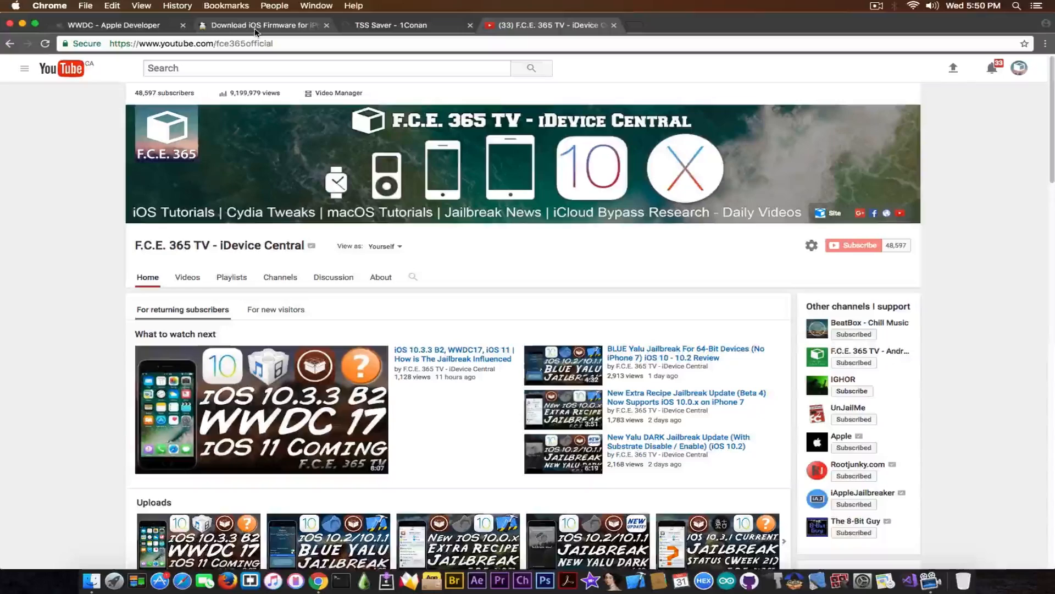
click(263, 25)
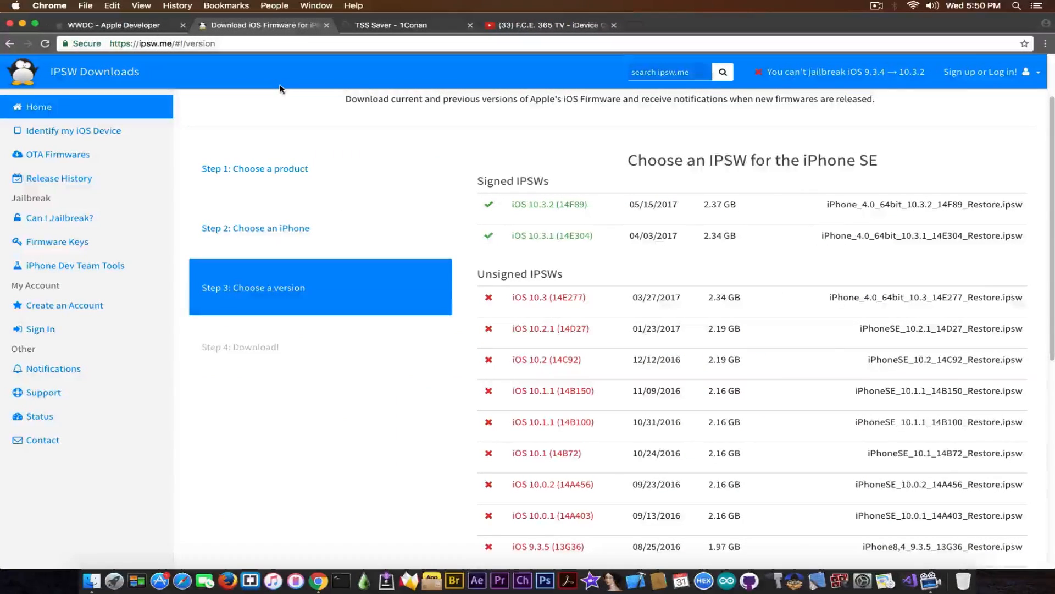
mouse_move(563, 243)
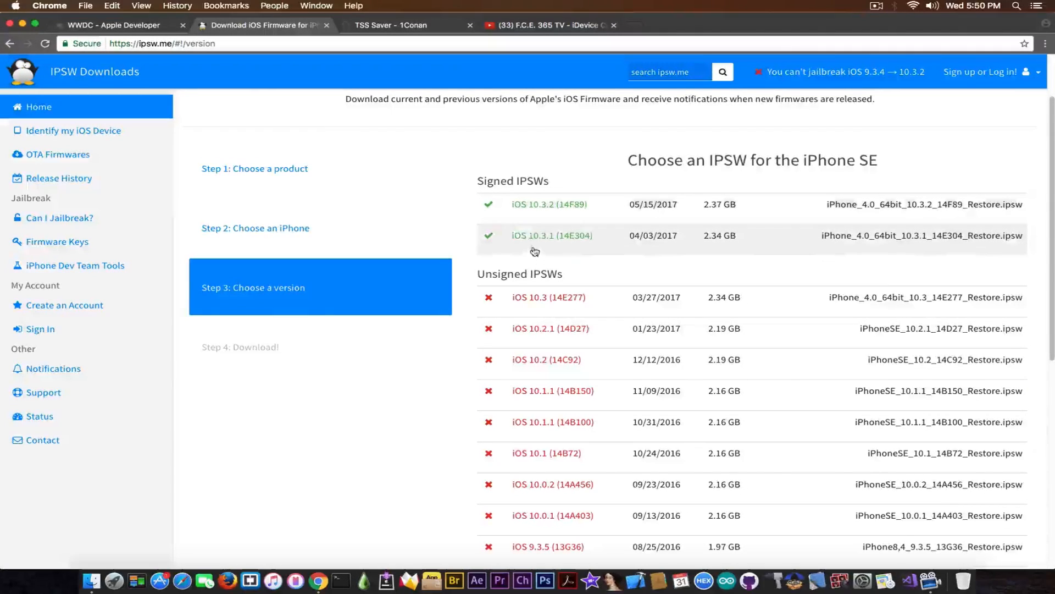
mouse_move(536, 245)
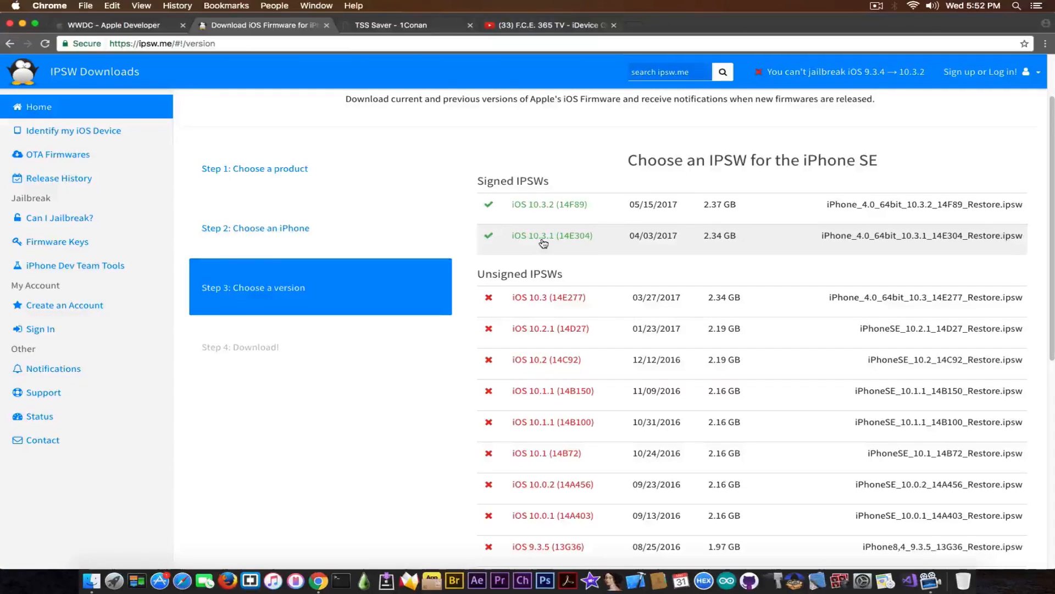
Step: Move to the TSS Saver SHSH2 blob-saving form
click(390, 25)
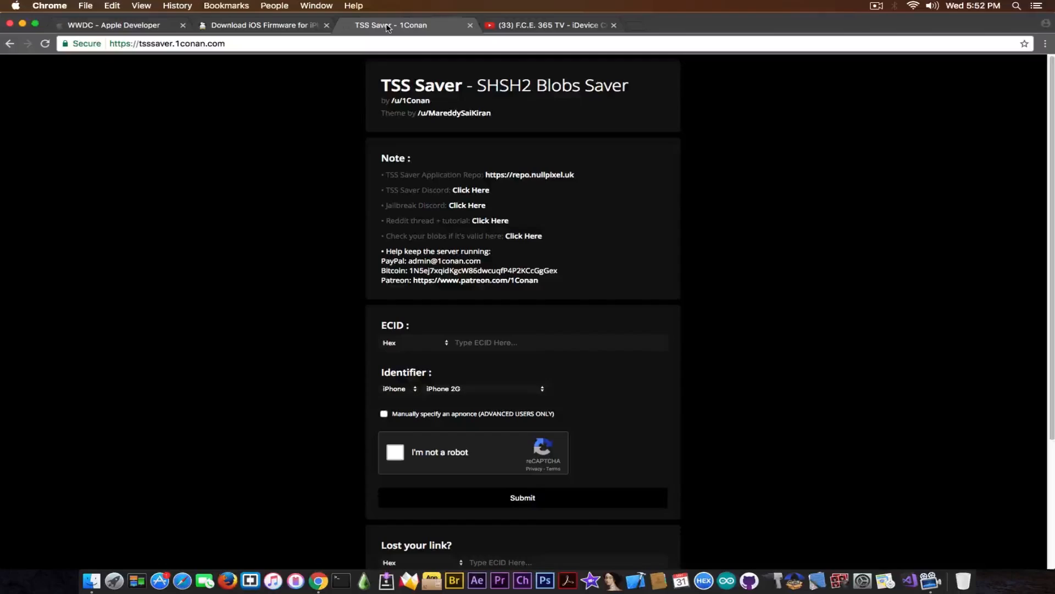
Step: Review the ECID field, keep Hex format, check the iPhone model list, then leave for the WWDC17 page
click(558, 342)
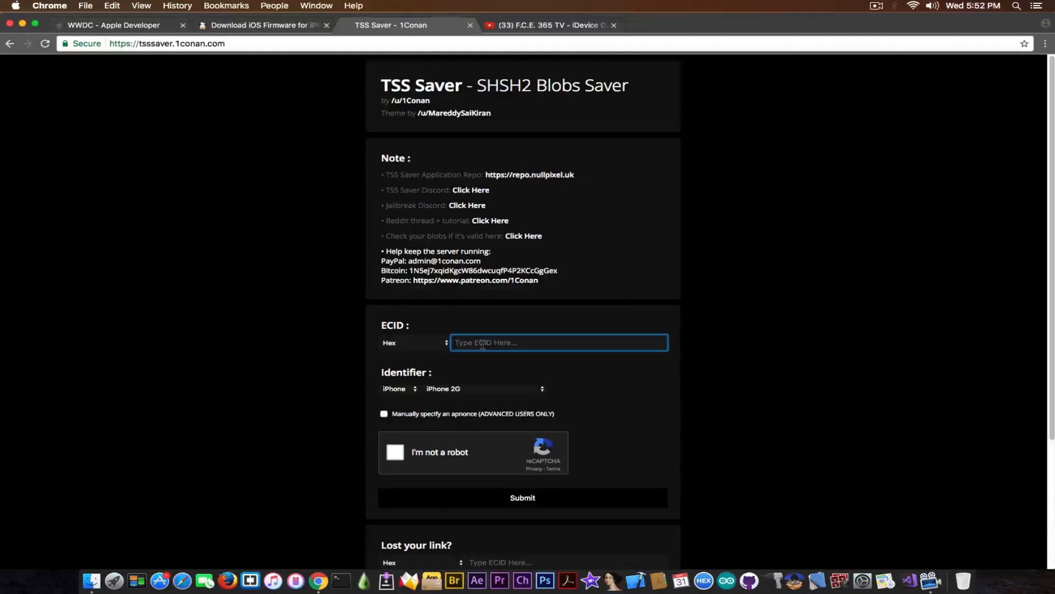
click(414, 341)
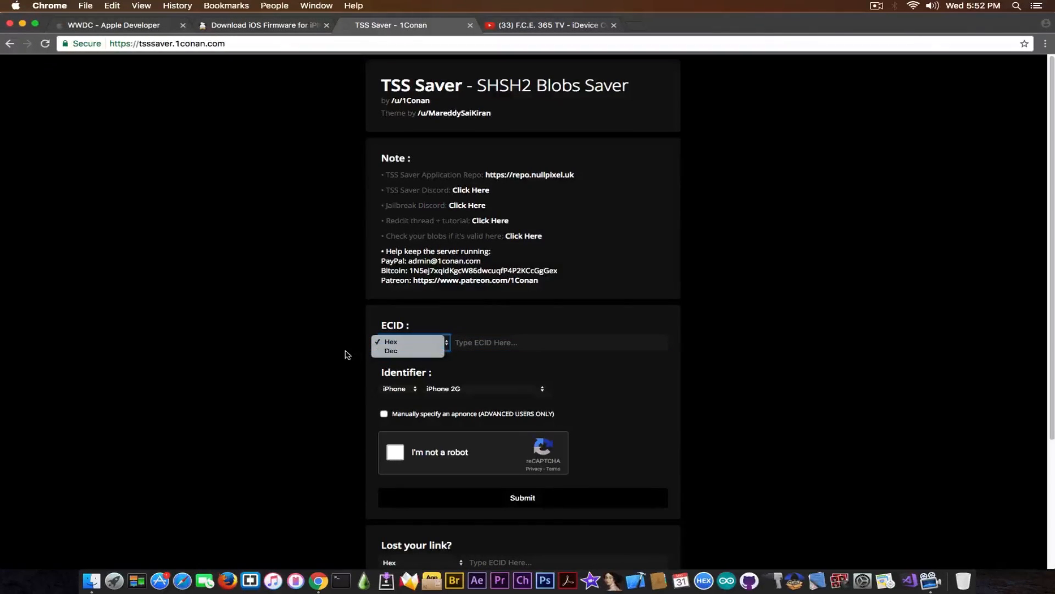
click(558, 342)
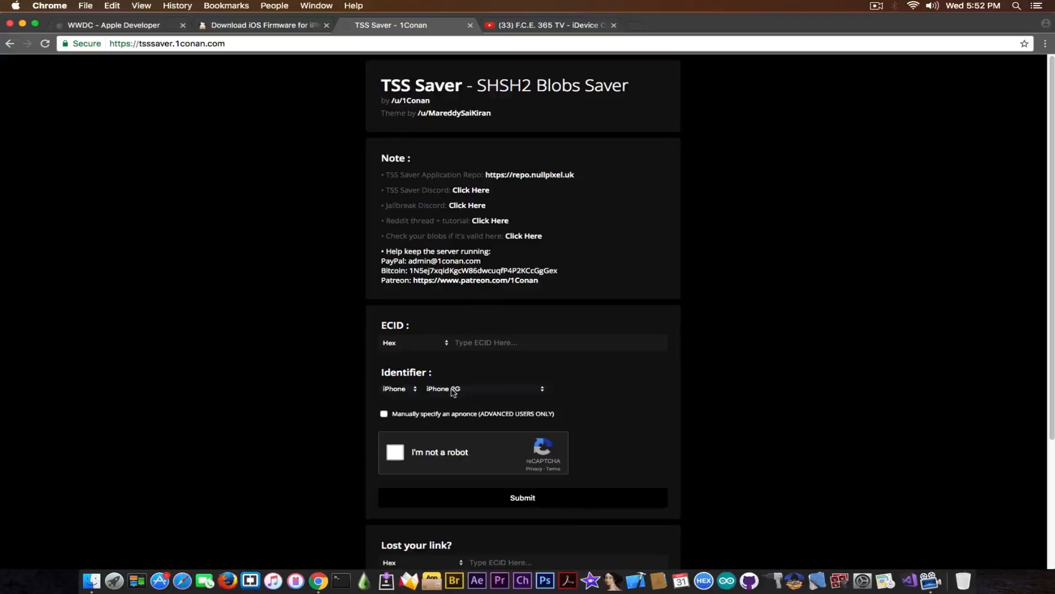
click(484, 388)
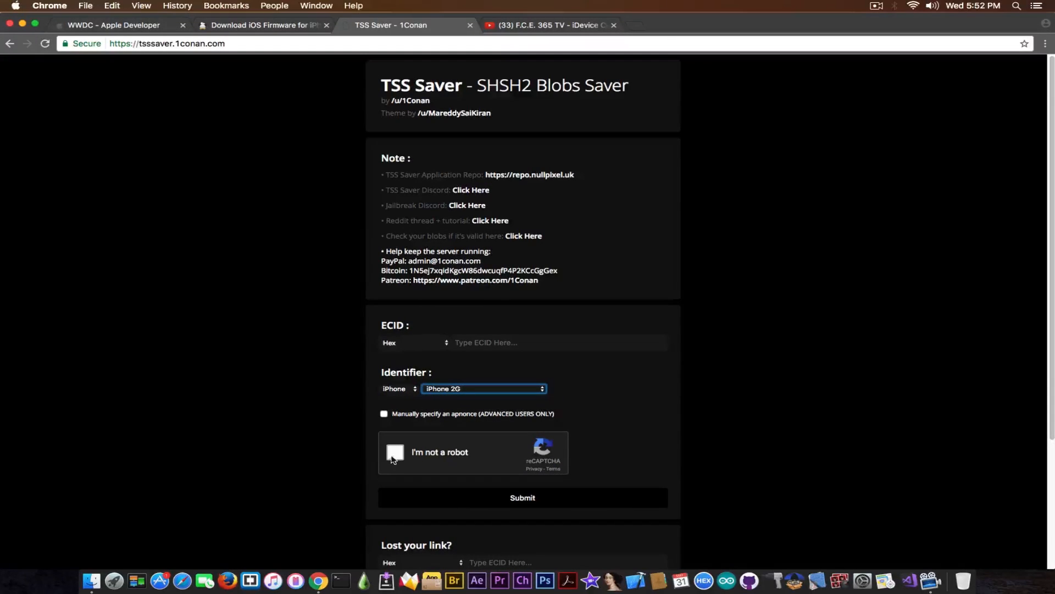
mouse_move(331, 434)
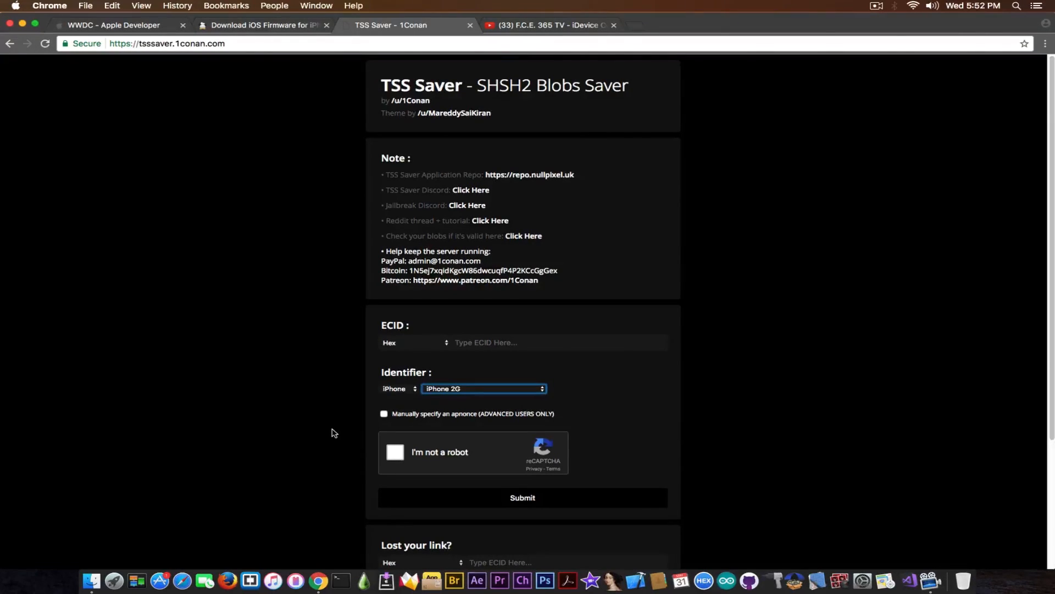
scroll(down, 3)
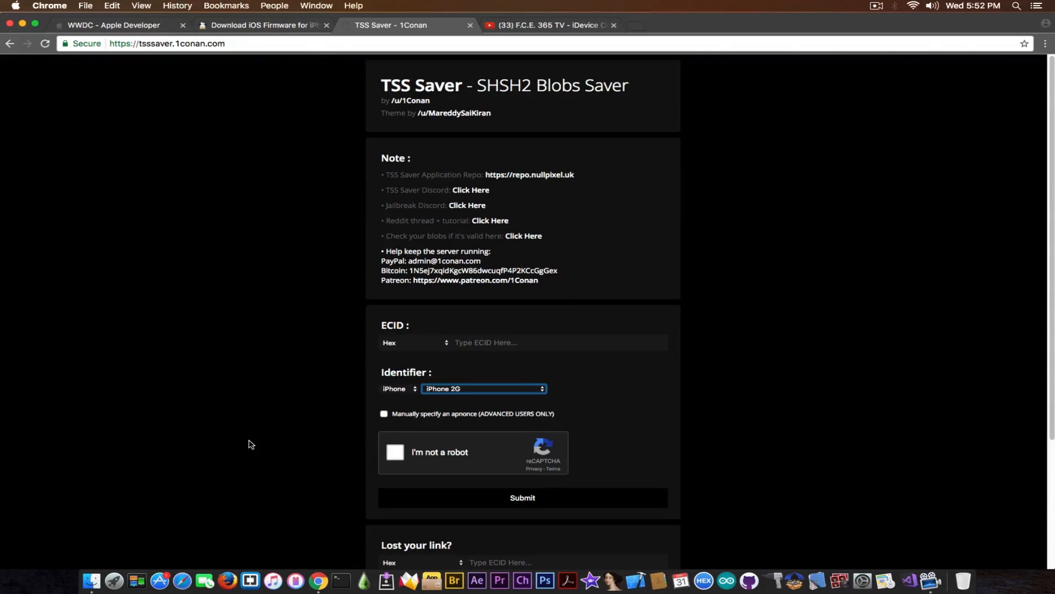
click(113, 25)
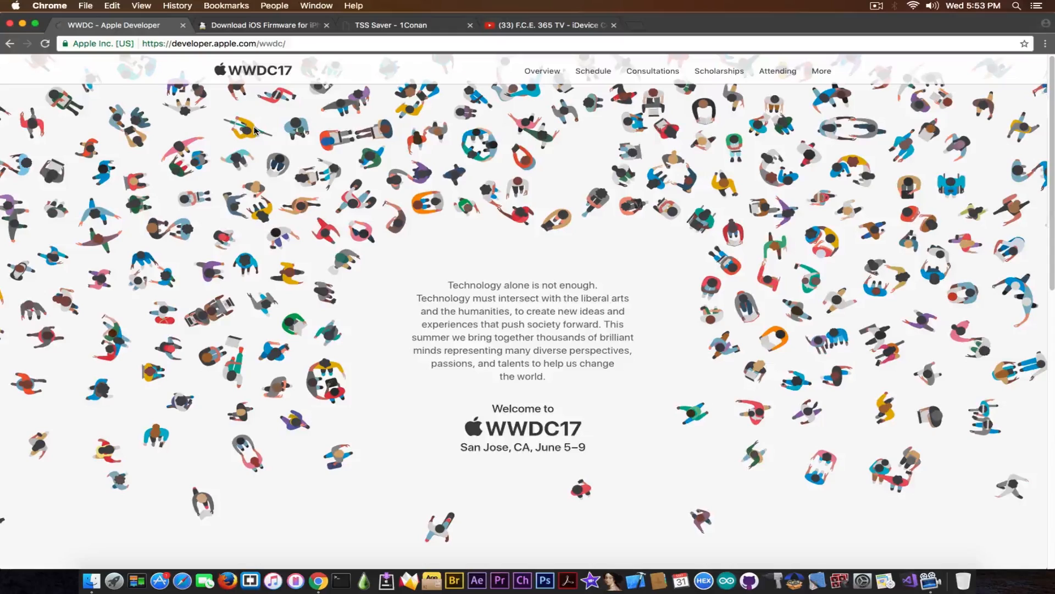
Step: Return to the F.C.E. 365 TV channel via the iPhone SE firmware list
click(263, 25)
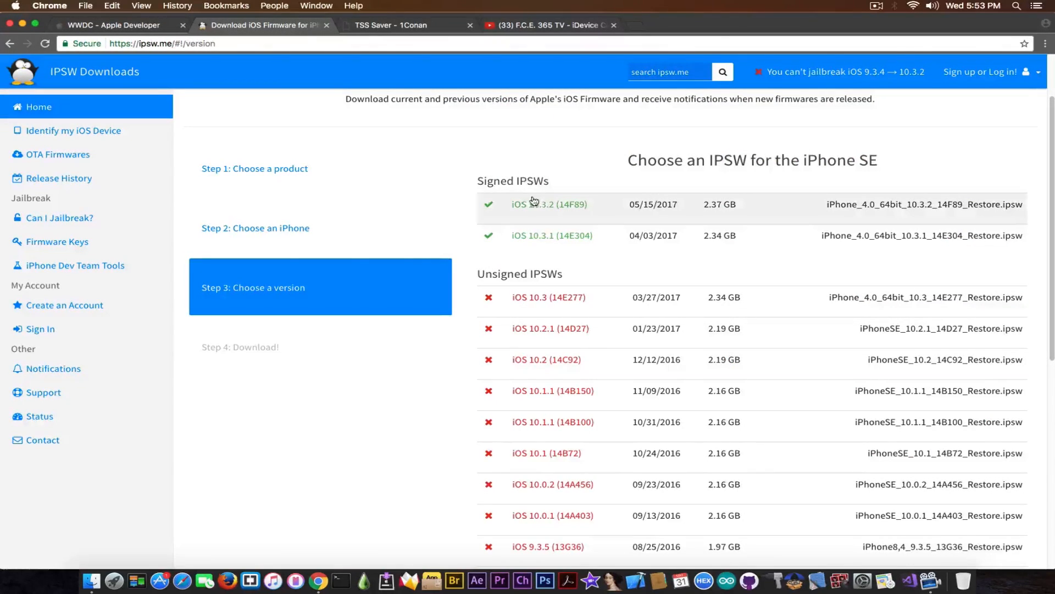
mouse_move(542, 215)
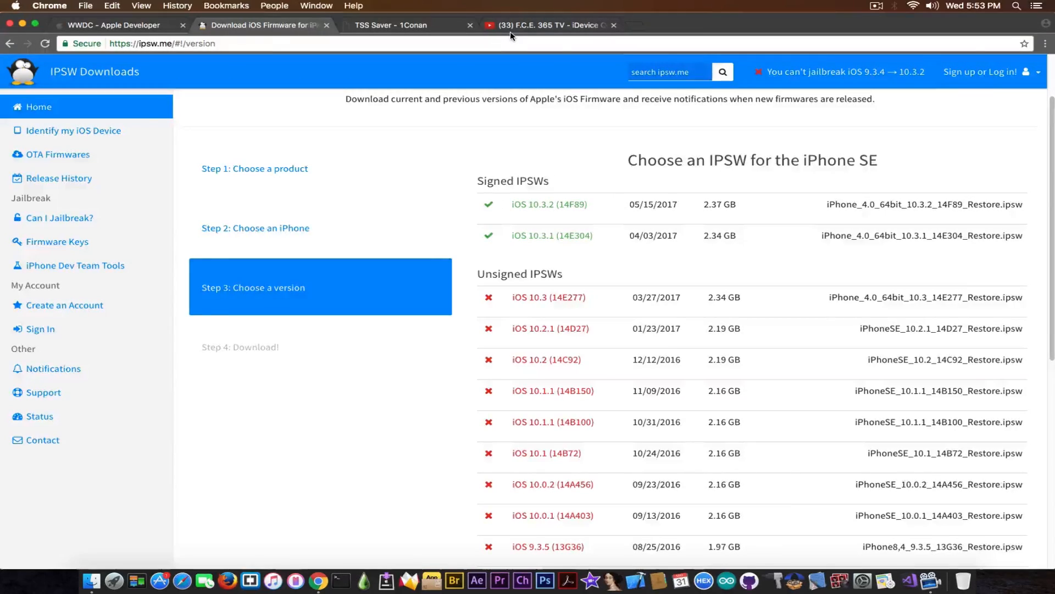
click(546, 26)
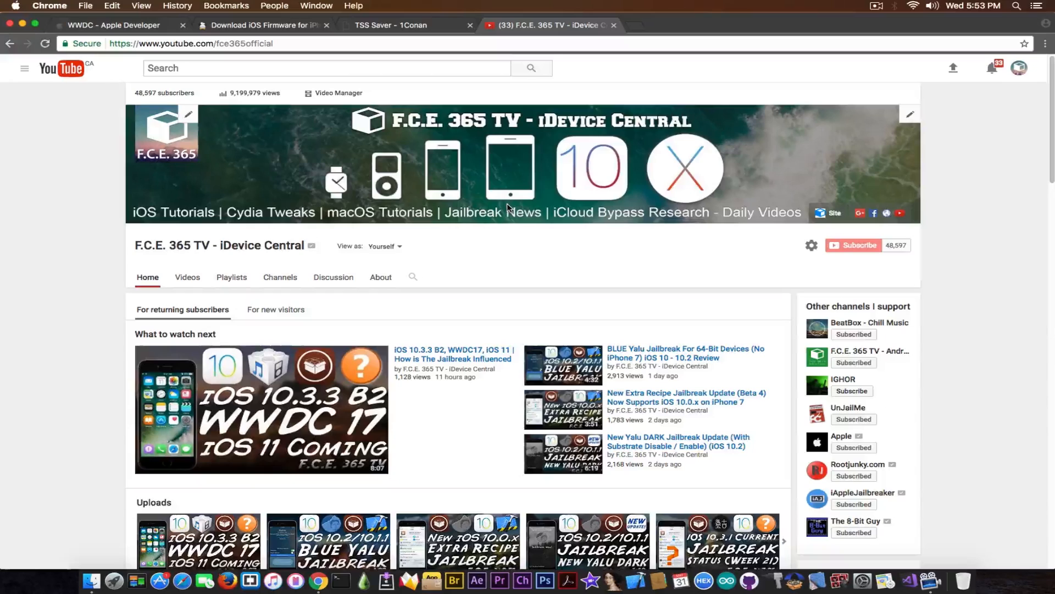